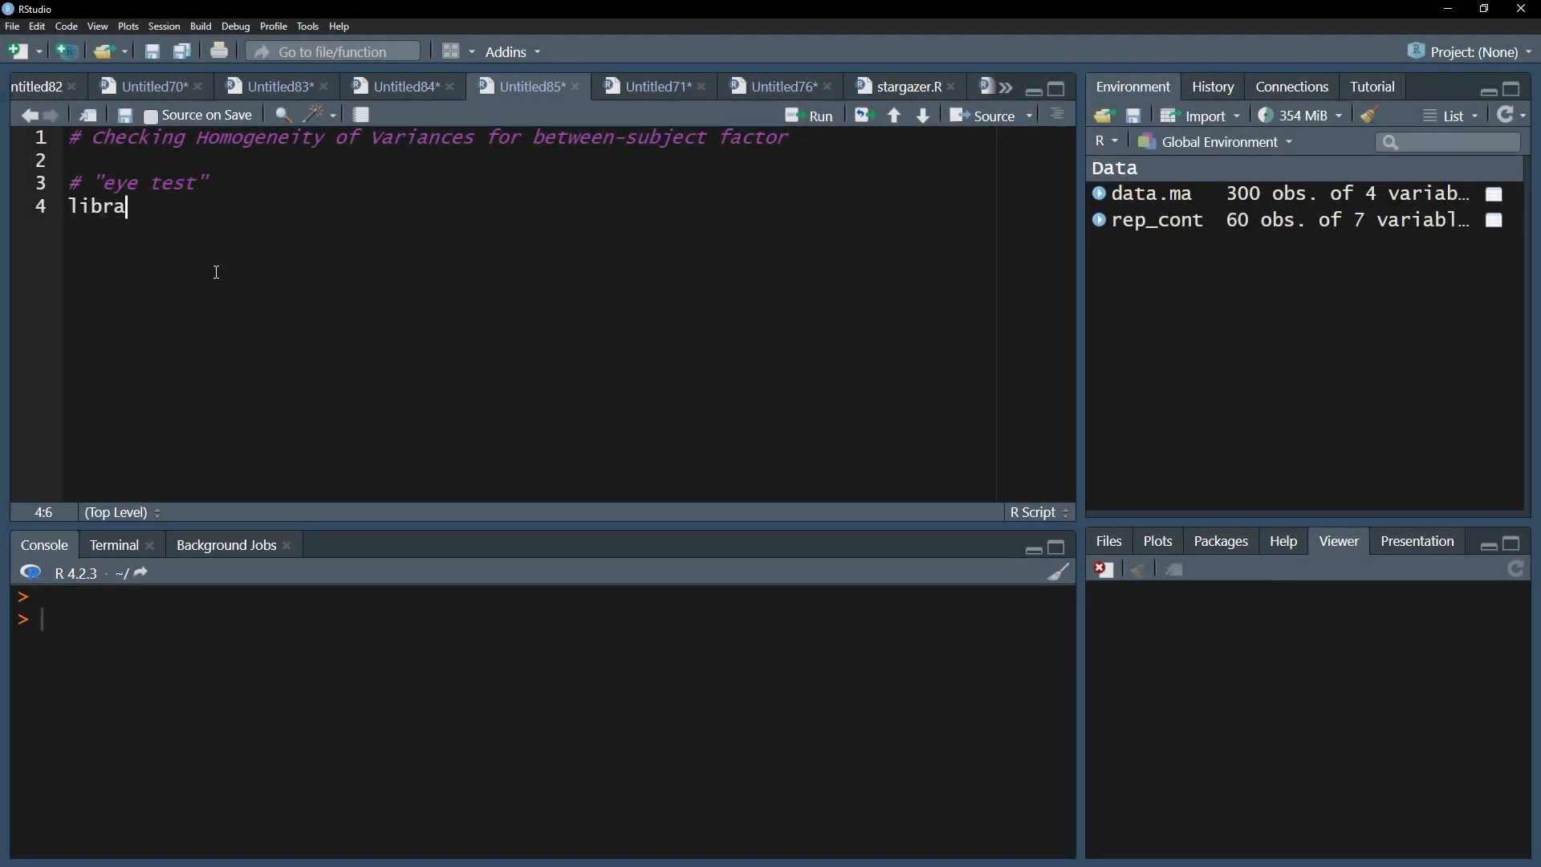
Write library(dplyr) and data.ma %>% group_by(time, group) %>% get_summary_stats(value, type = "mean_sd")
type("ry(dplyr")
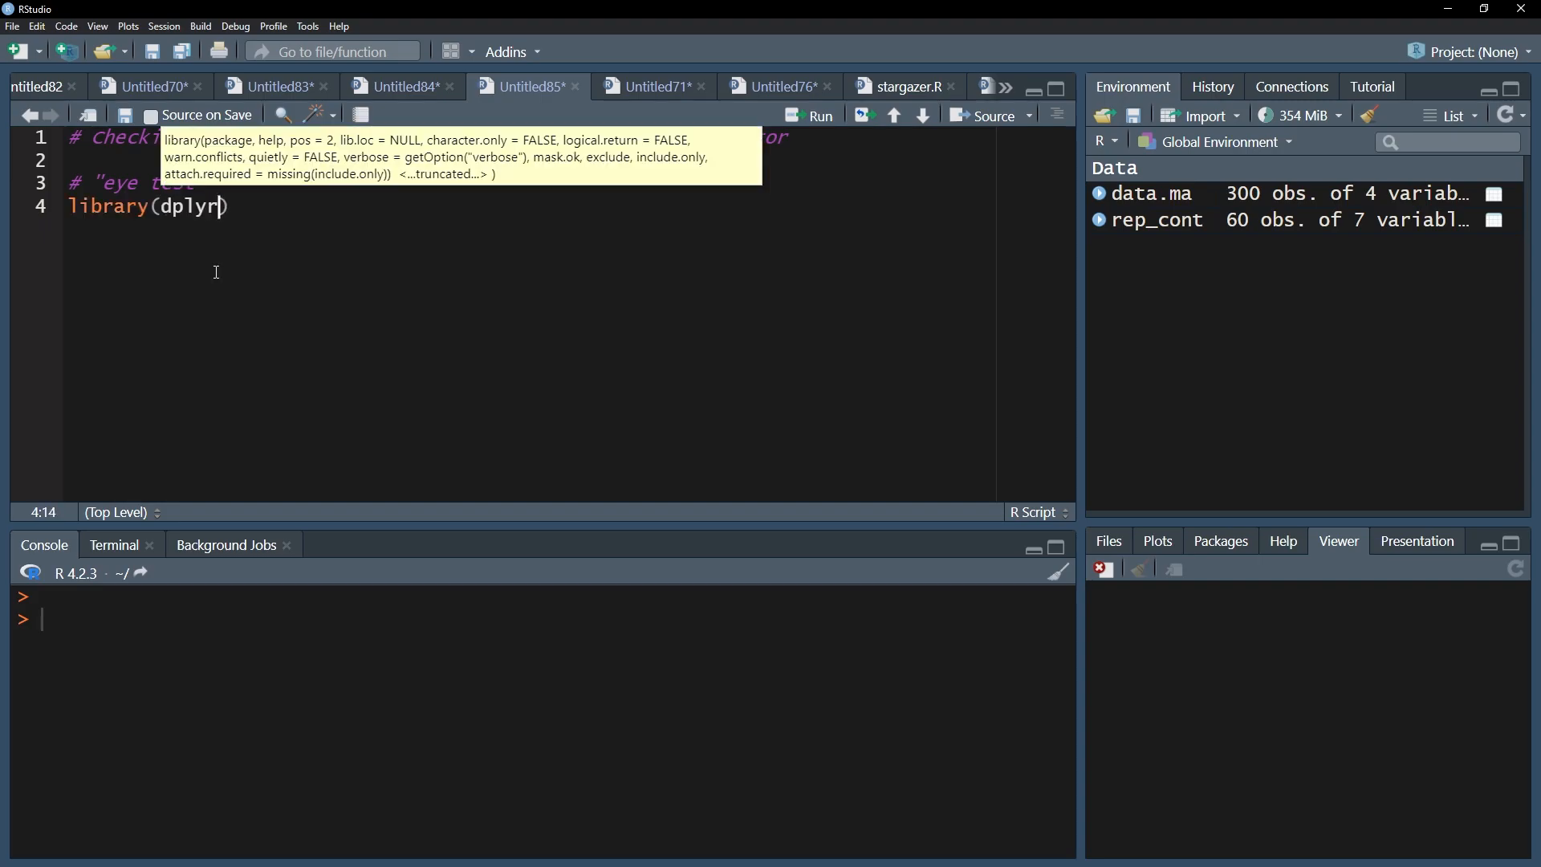
type("data.ma")
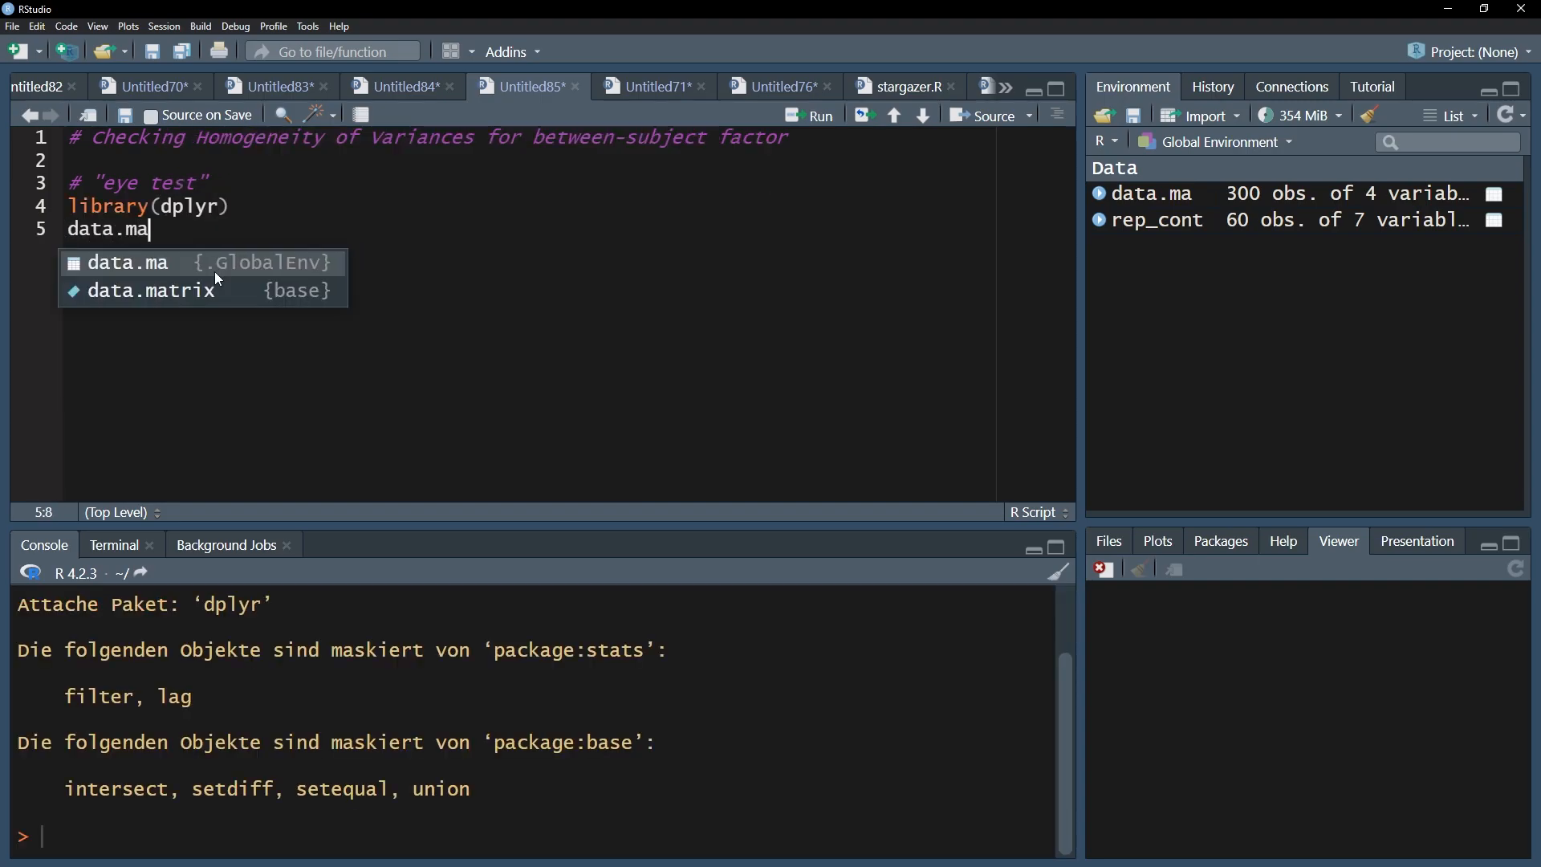
type("%>%")
type("group_by(time, group")
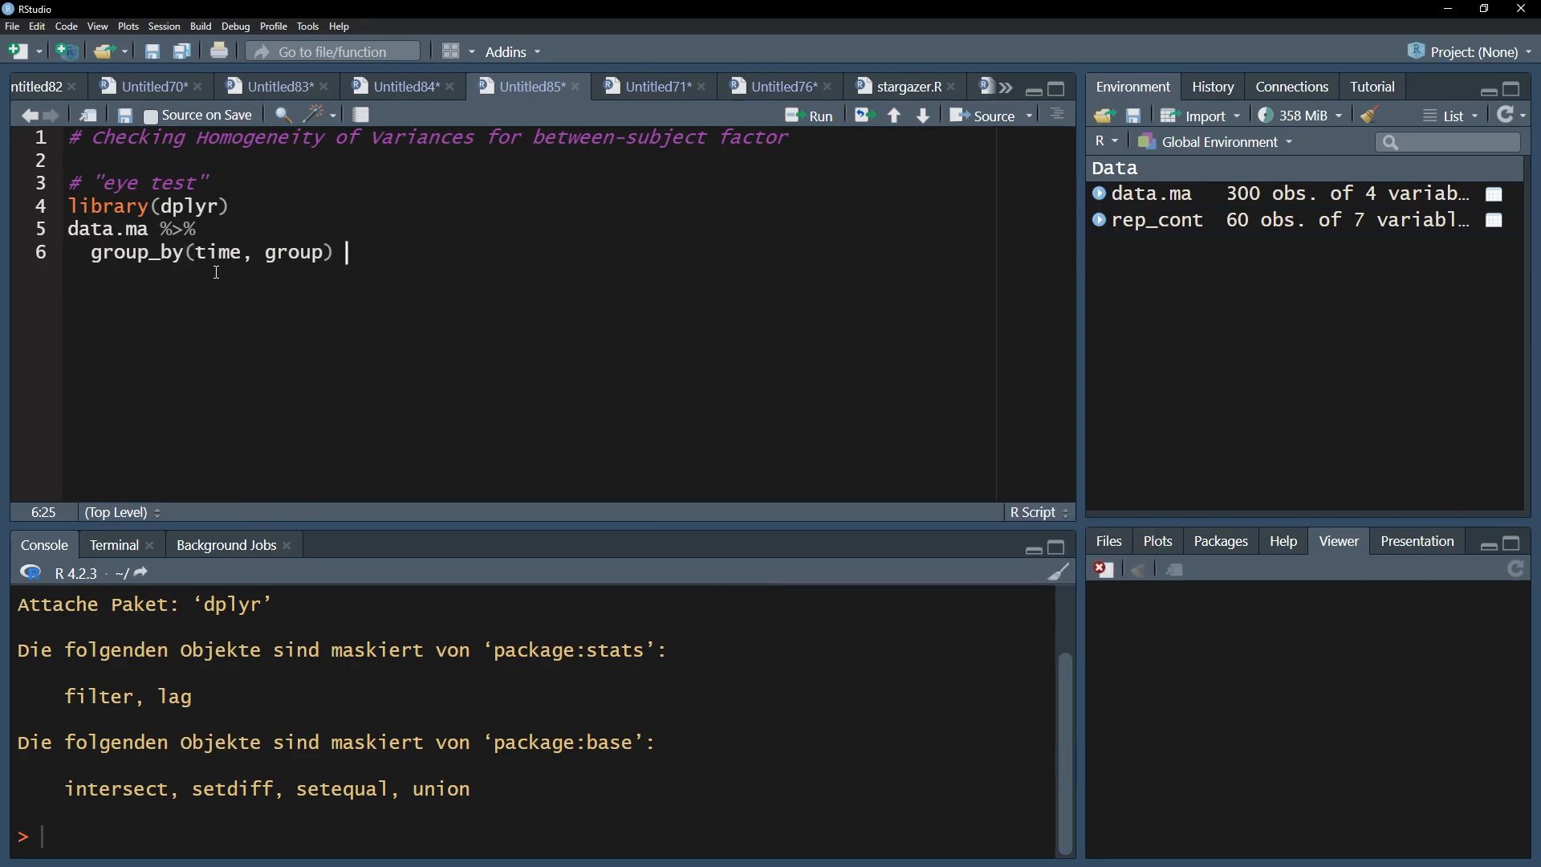
type("%>%")
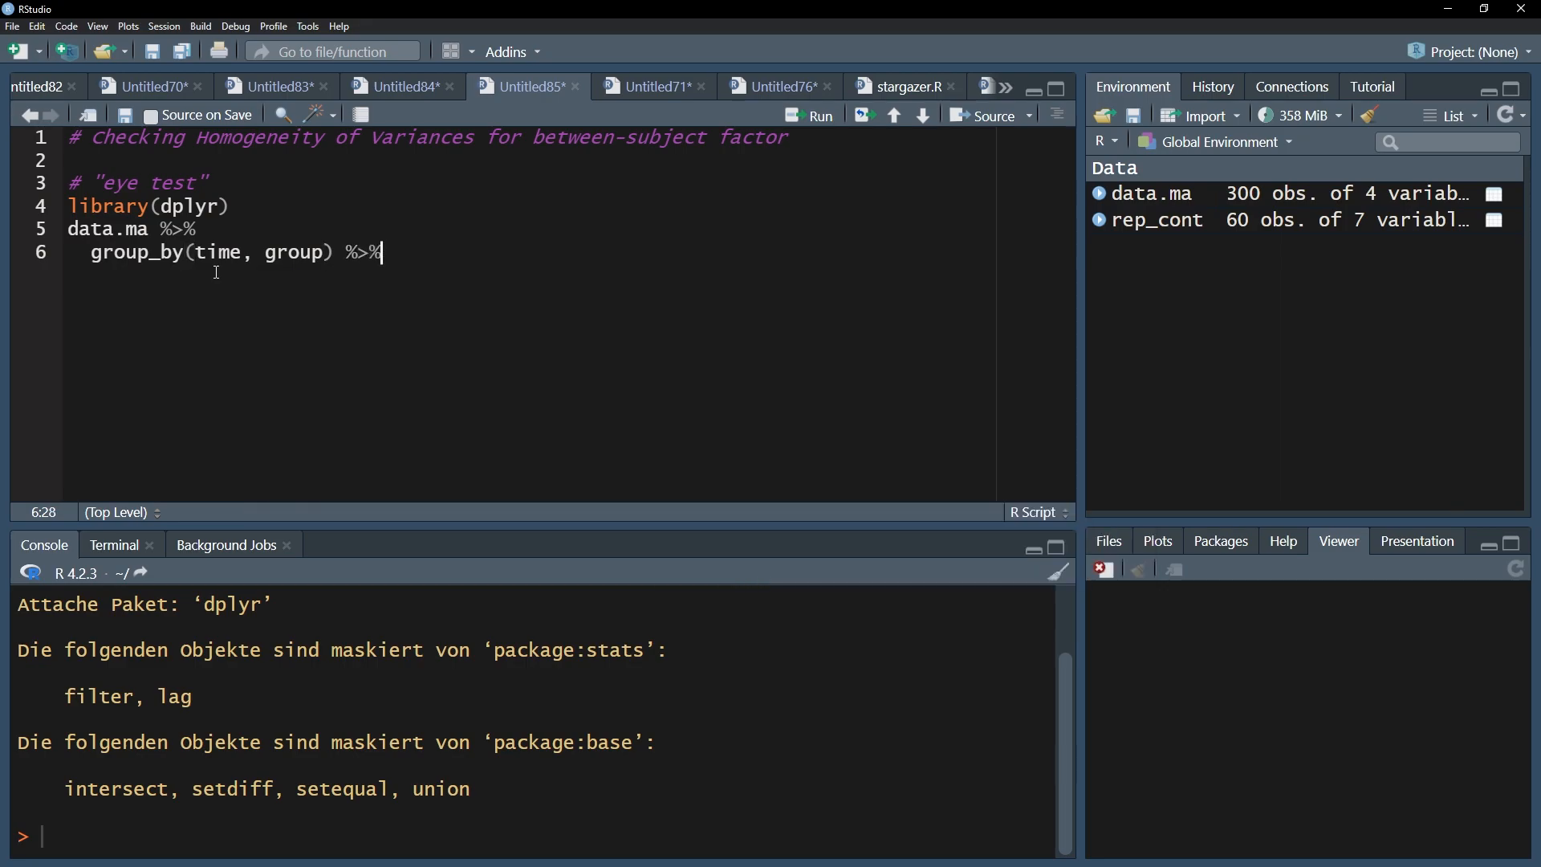
type("get_summary_stats(value, type =")
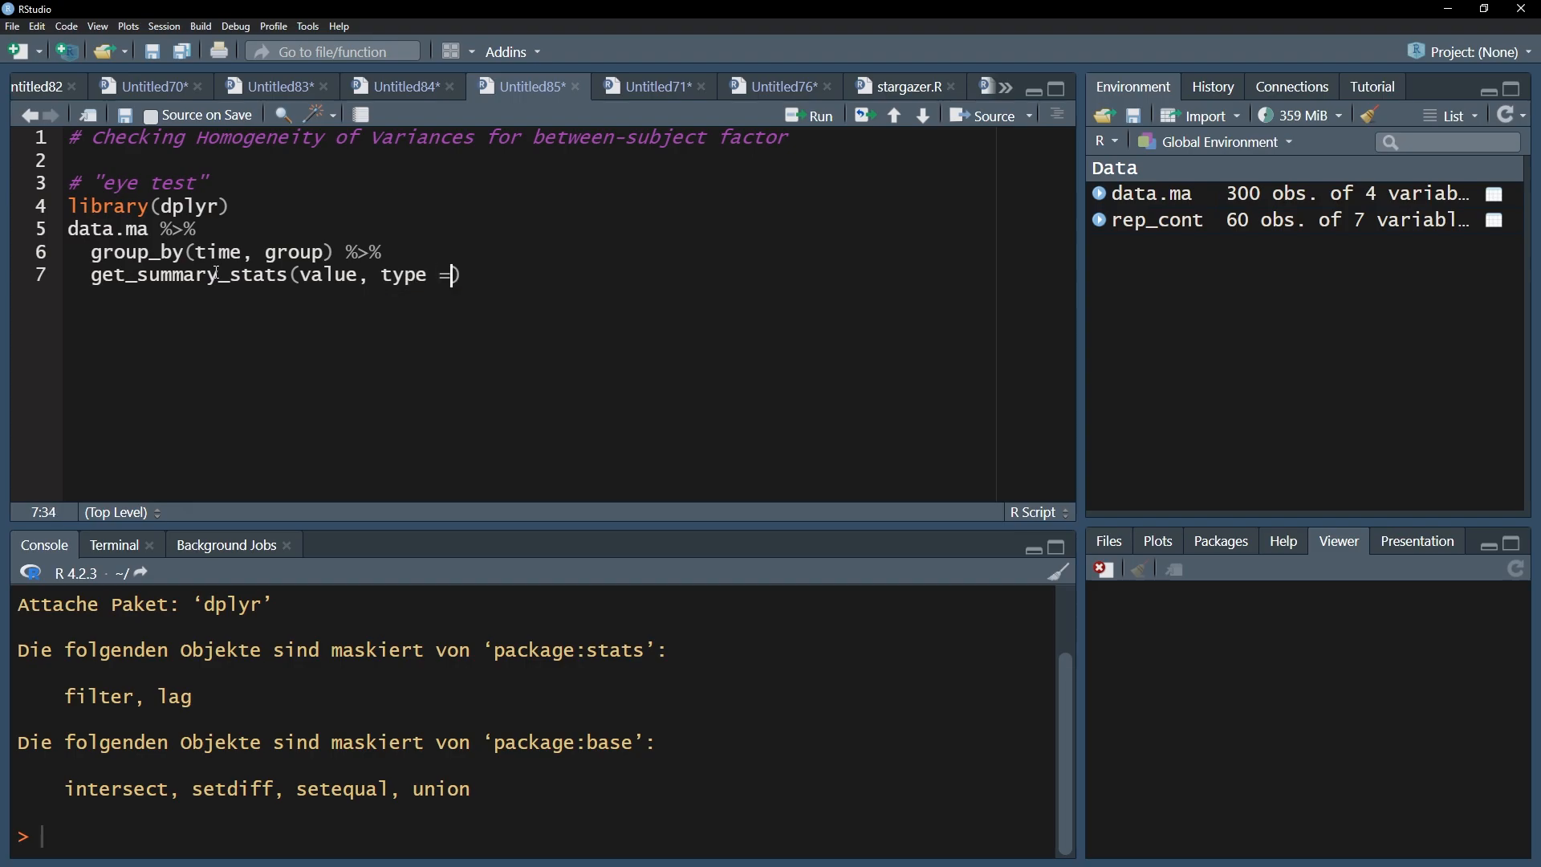
type("\"mean_s\"")
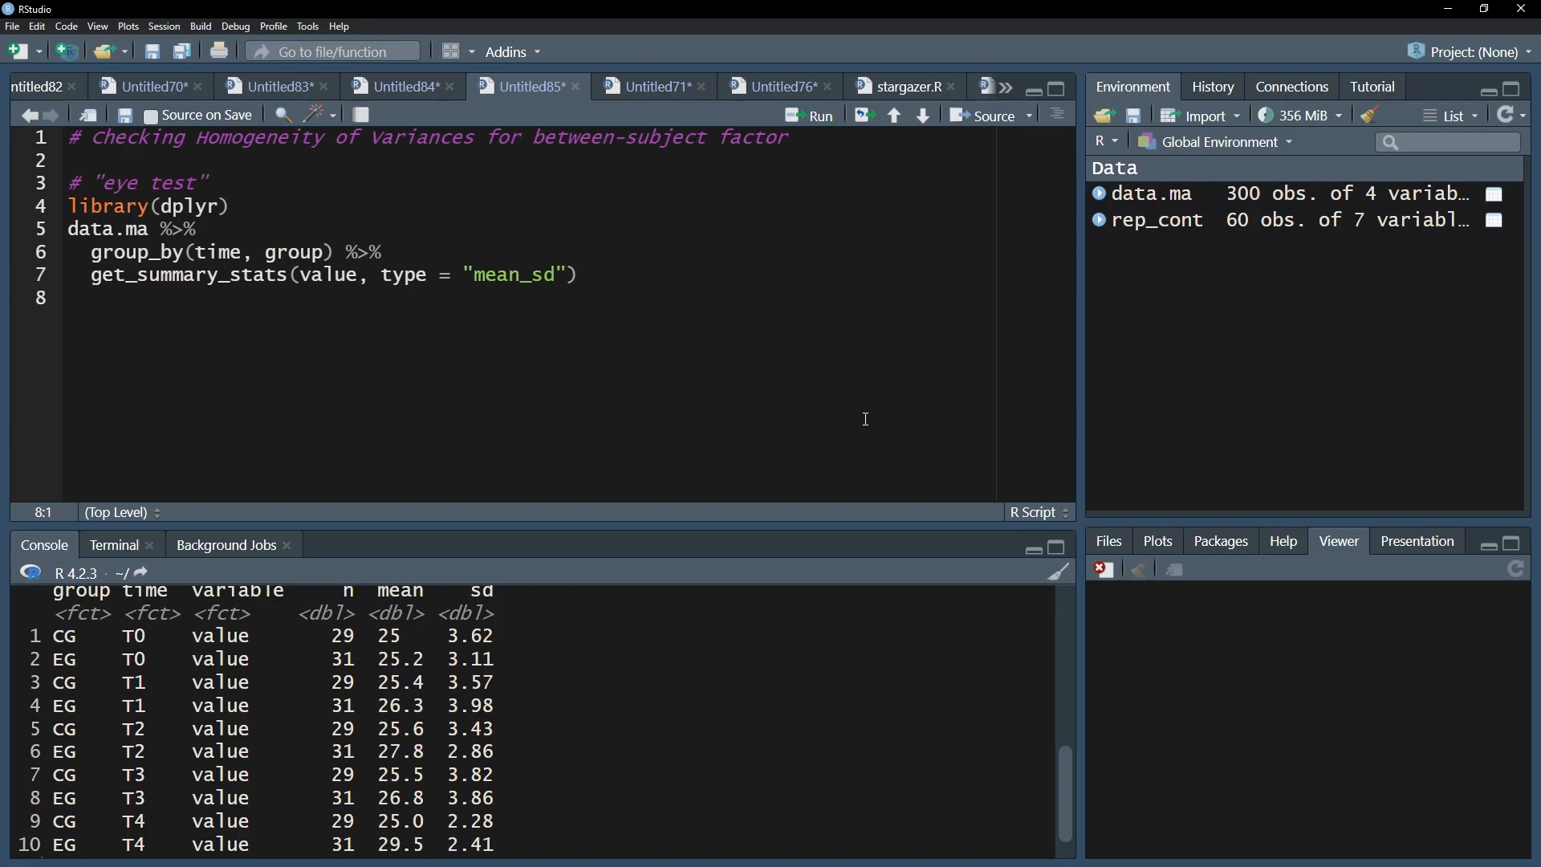
Add the comment heading # Levene's test below the summary-statistics code
type("# Levene's test")
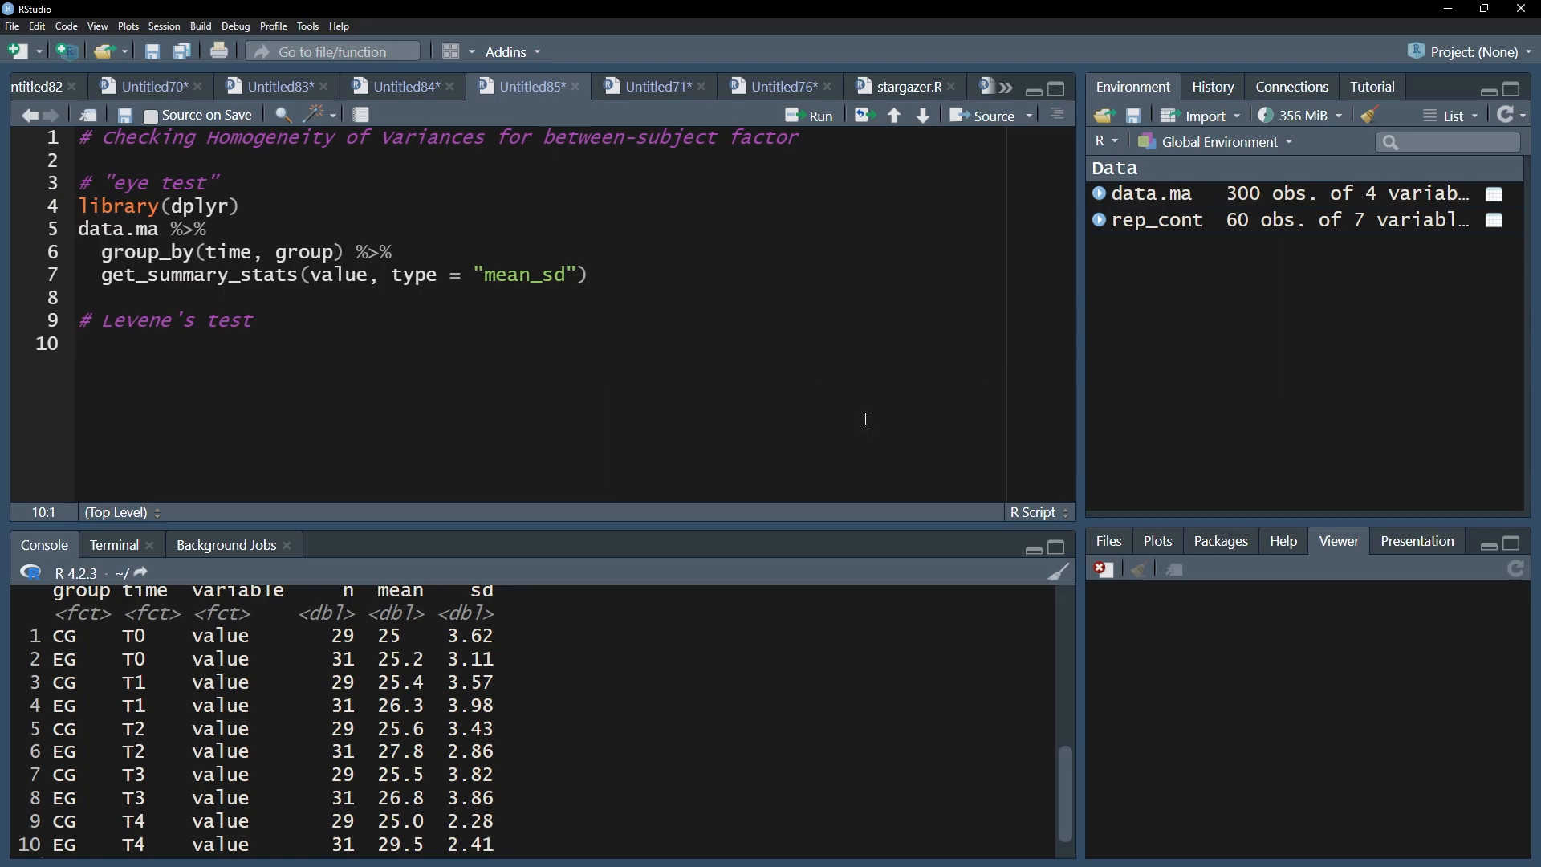
Write library(rstatix) and begin the pipeline data.ma %>% group_by(time)
type("library(rstatix")
type("gr")
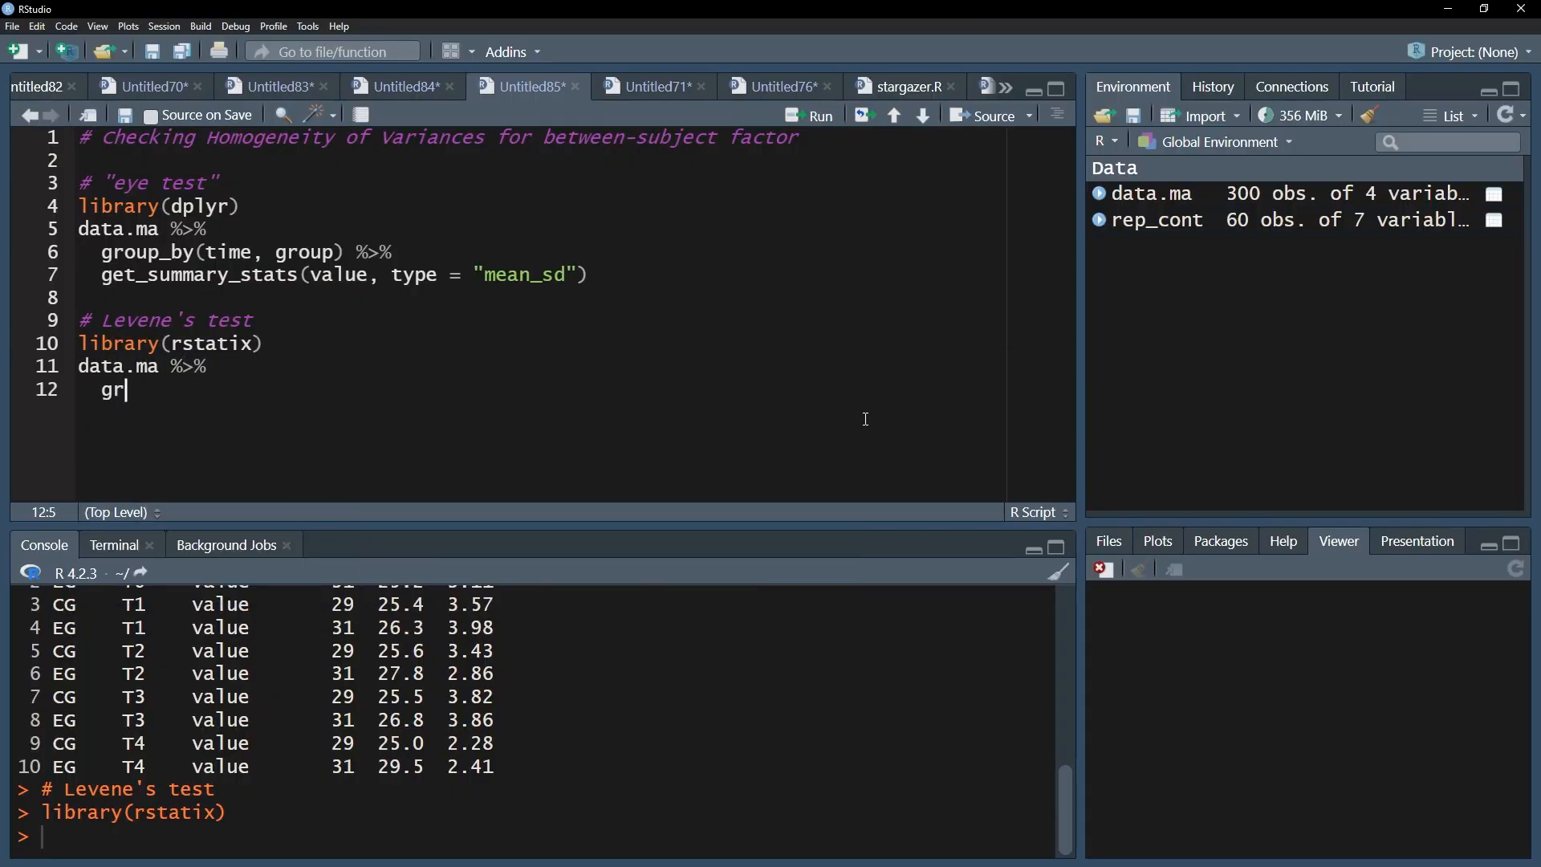
type("oup_by(time")
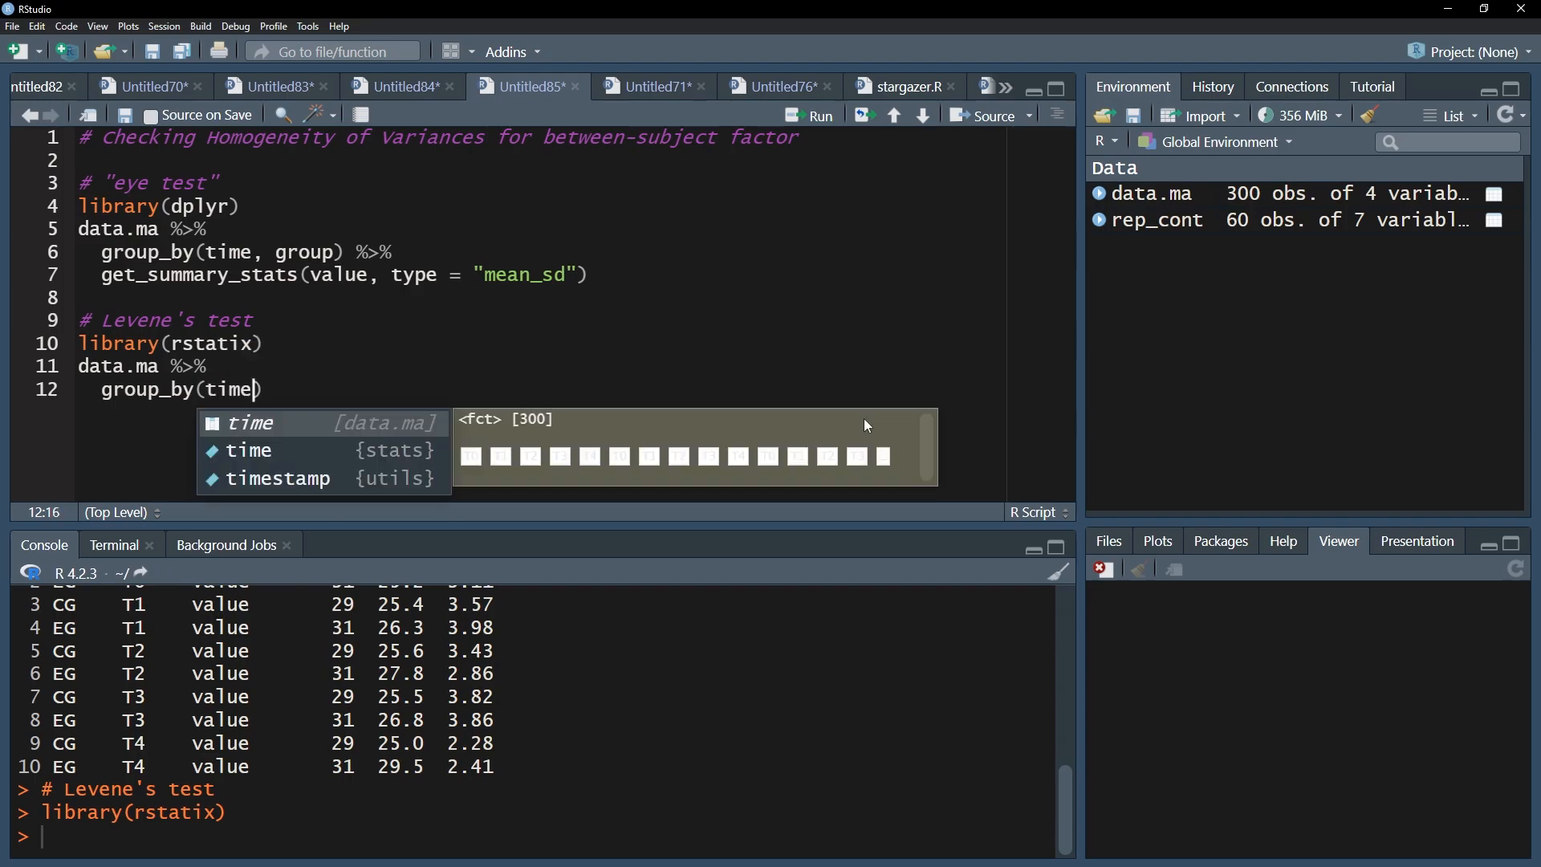
key("Escape")
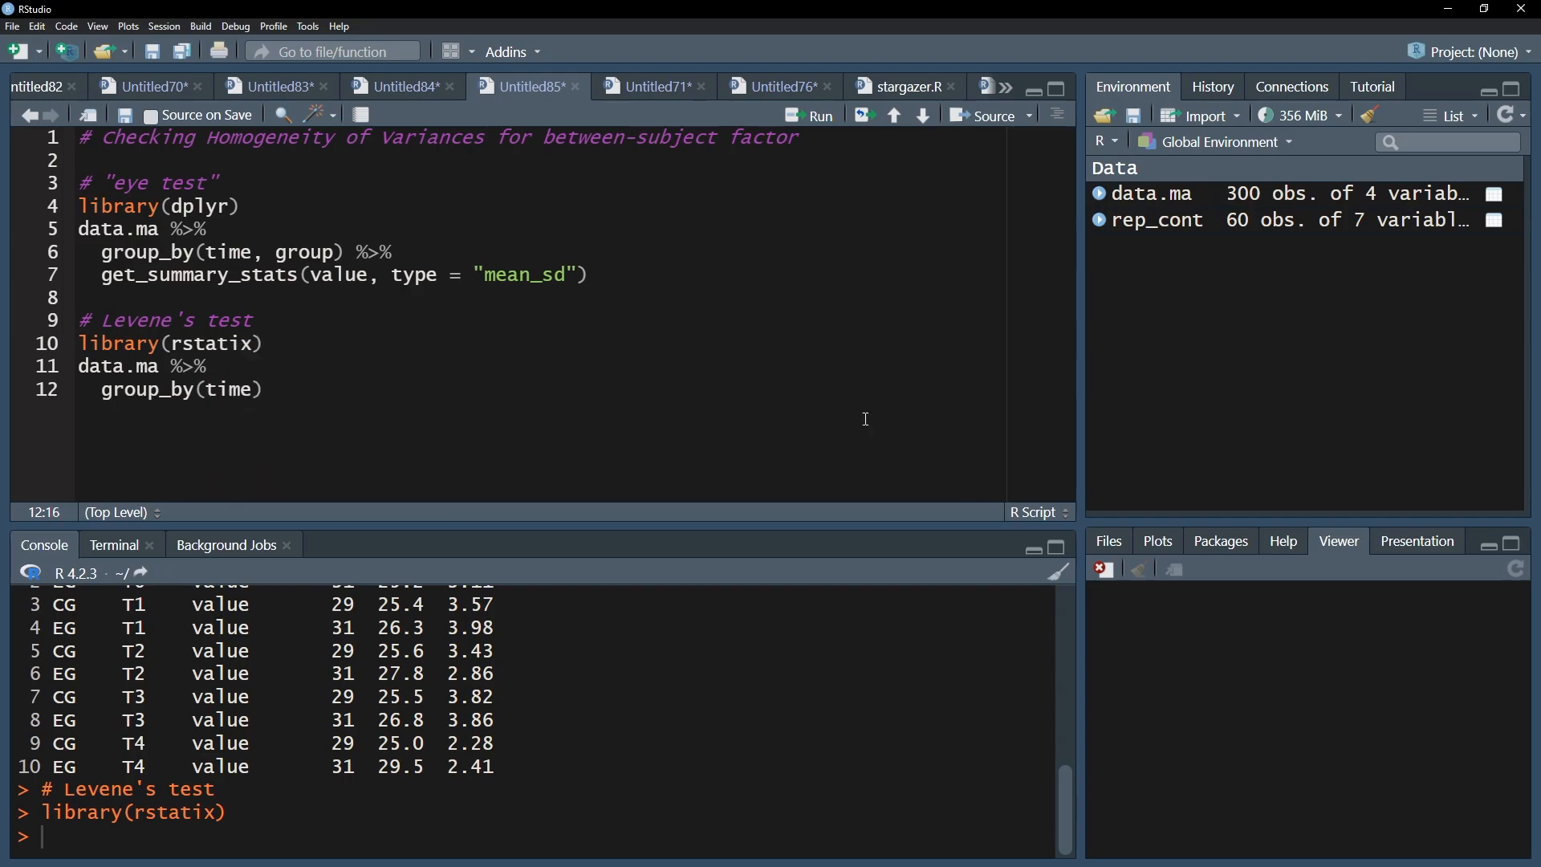
Complete the pipeline with %>% levene_test(value~group)
type("%")
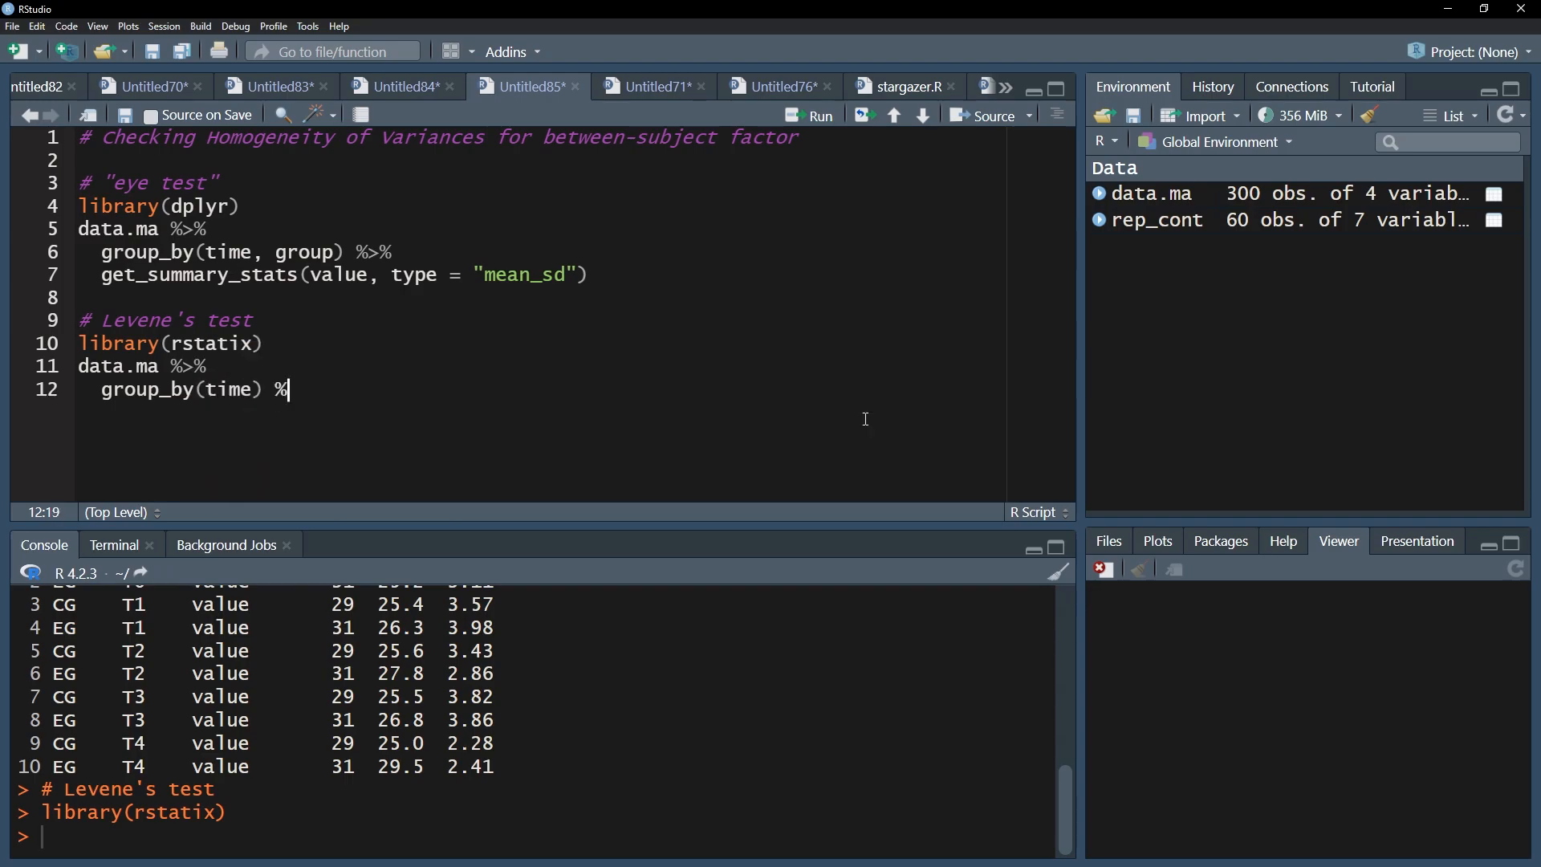
type(">%")
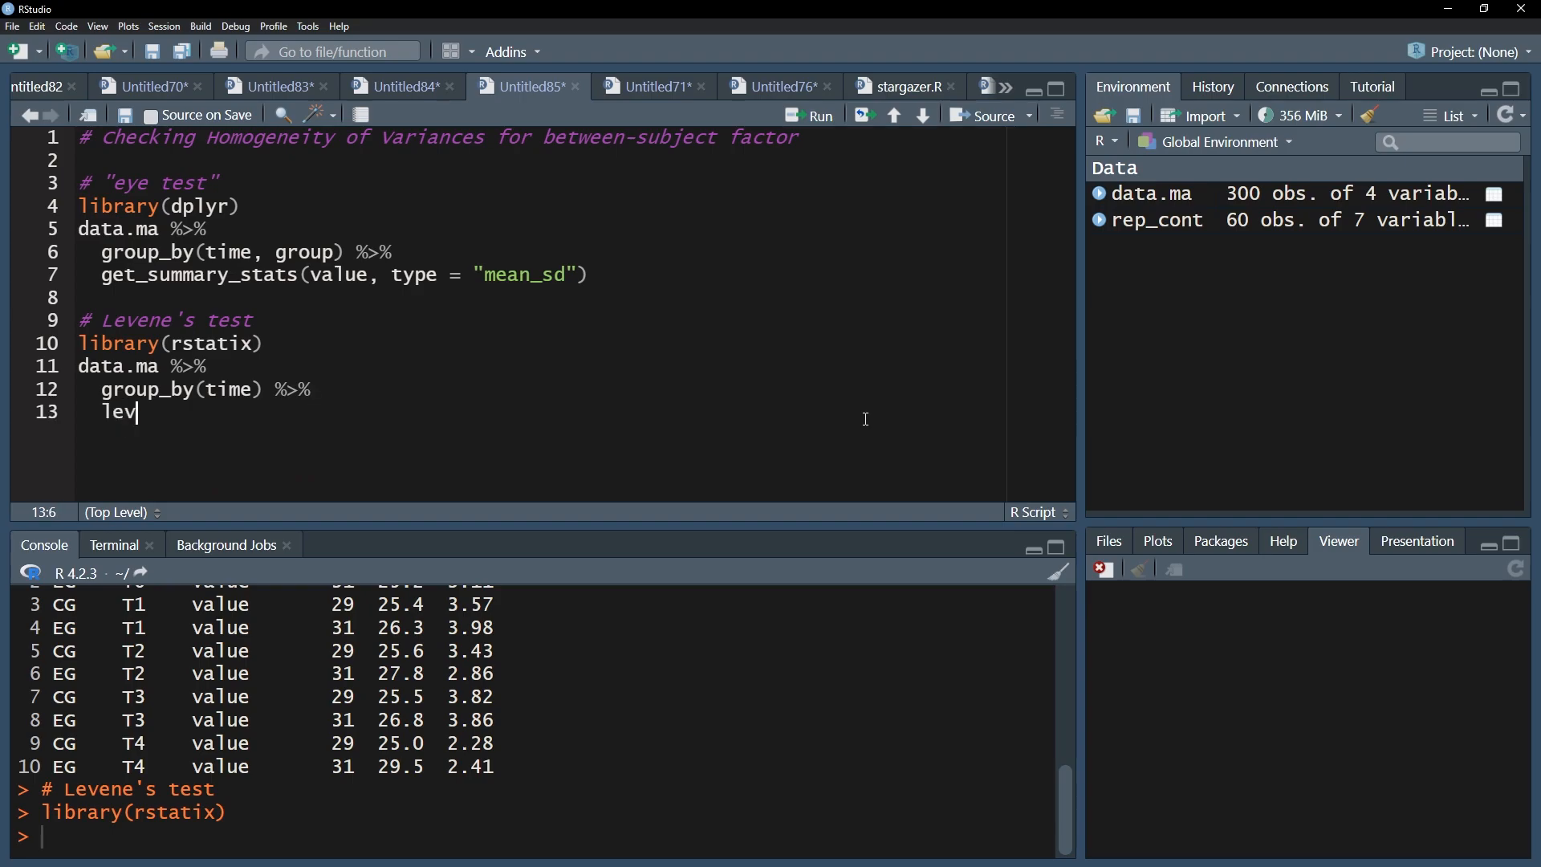
type("ene_test(")
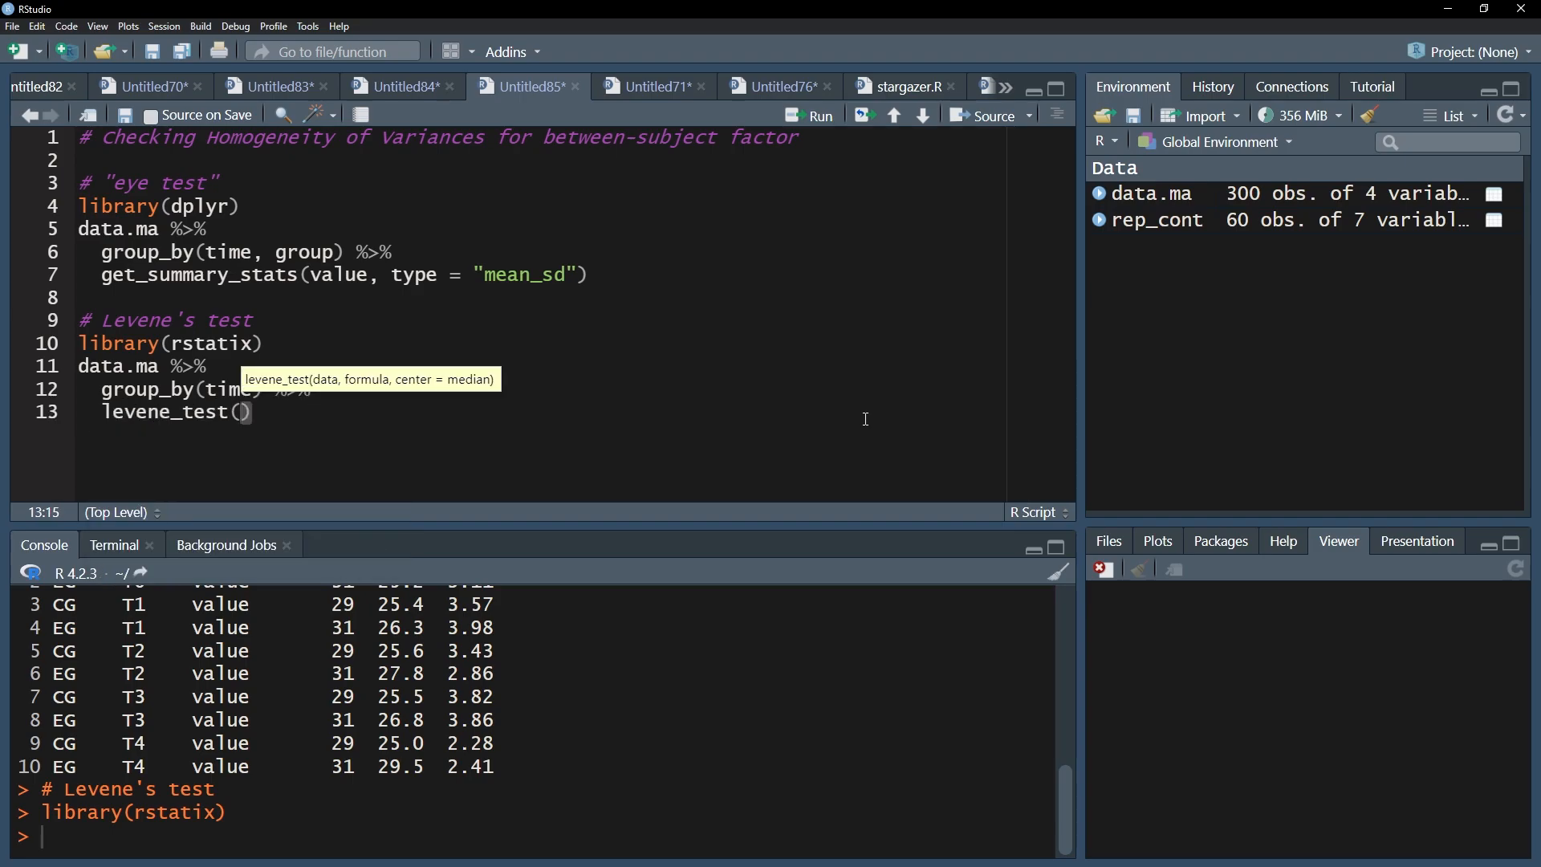
type("value~")
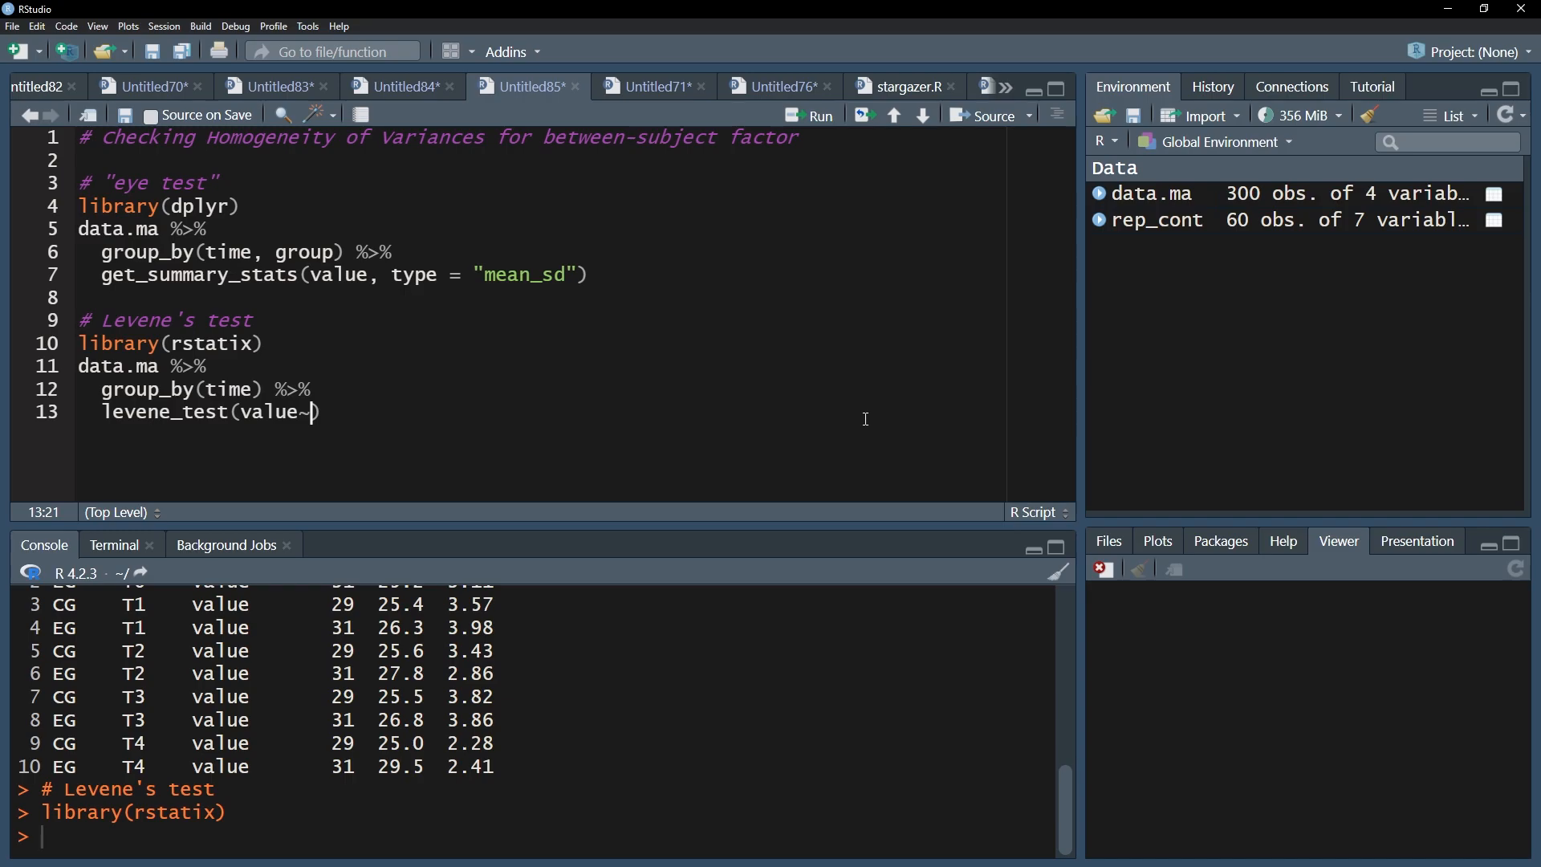
type("group")
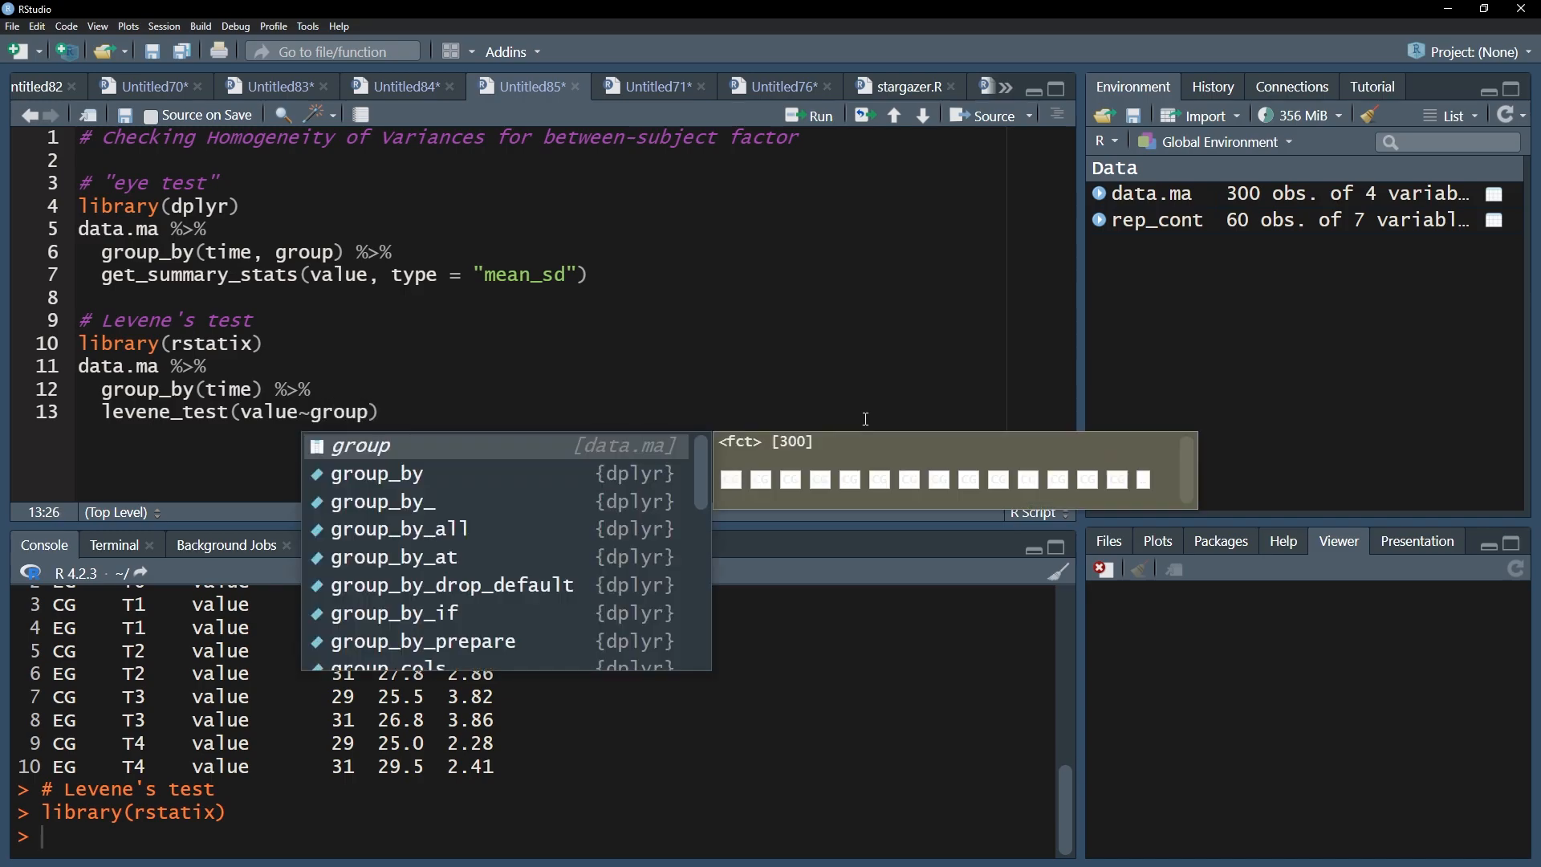
key("Escape")
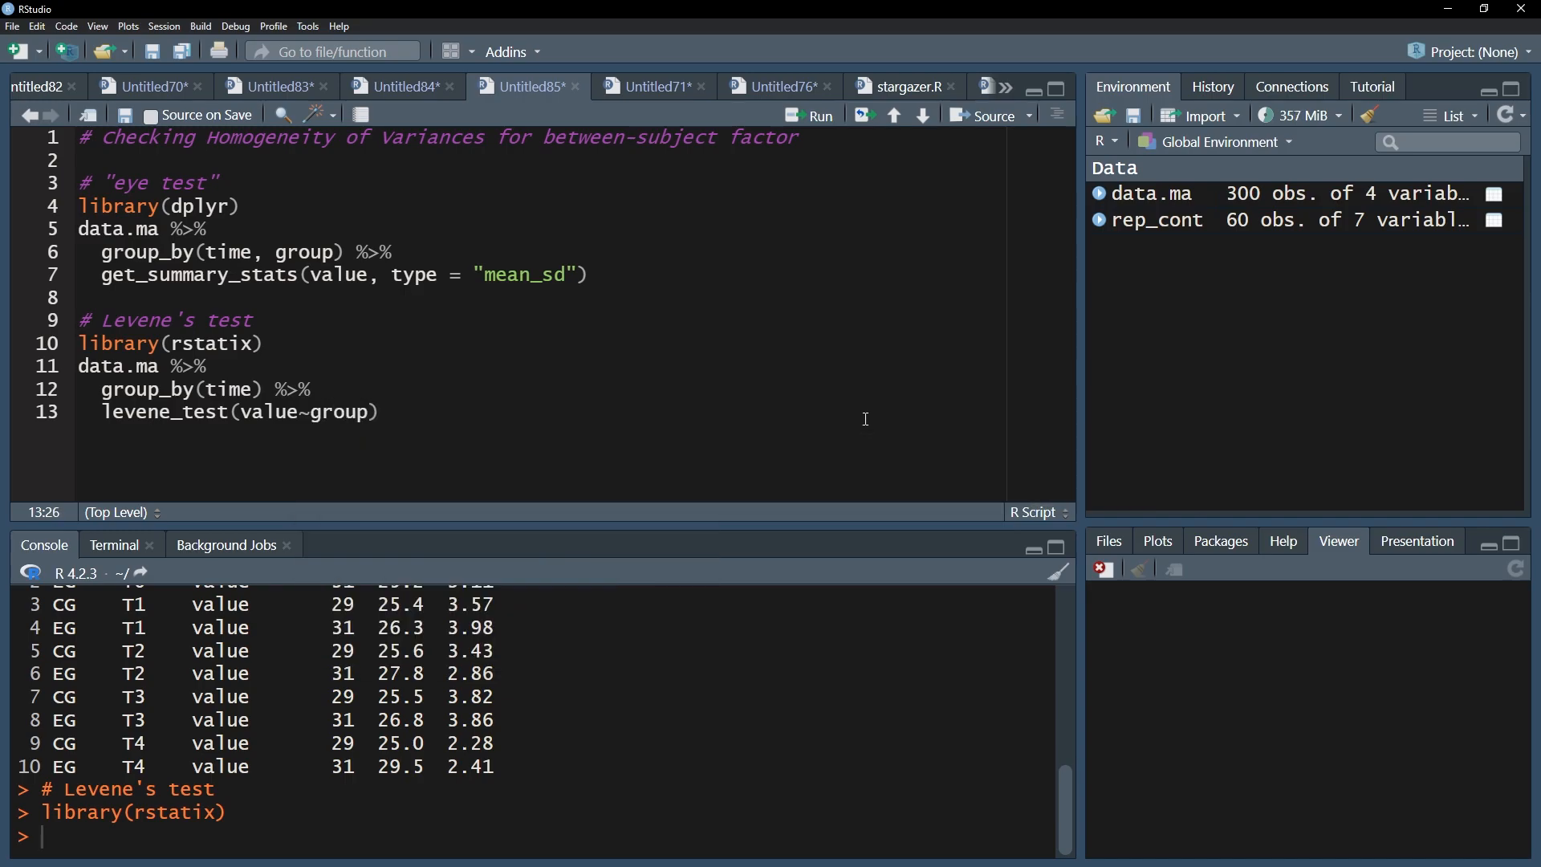